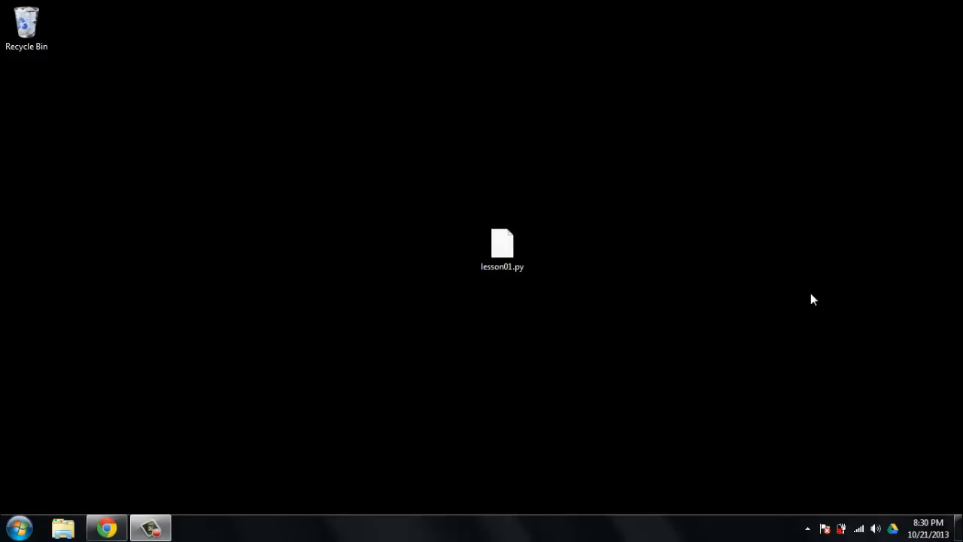
{"action": "mouse_move", "coordinate": [379, 226]}
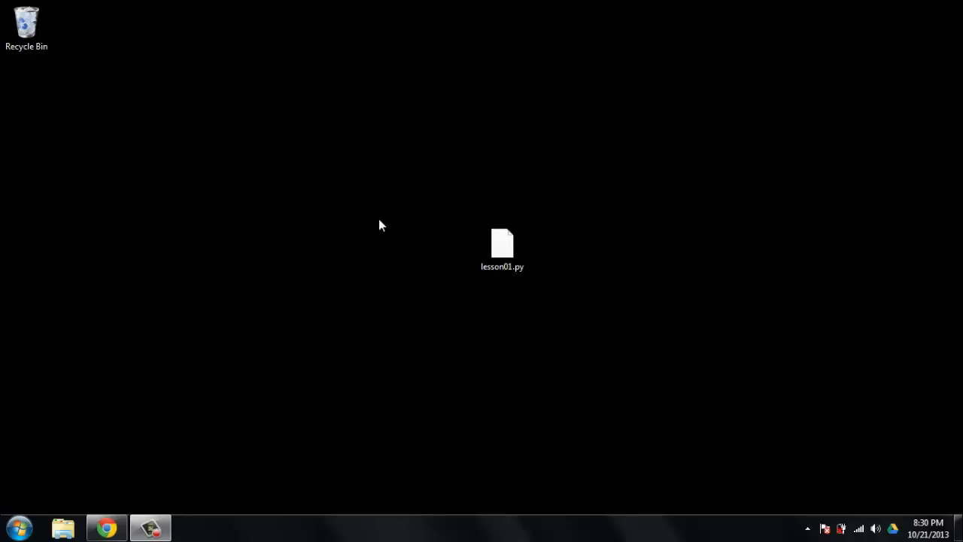
Try opening lesson01.py and dismiss the cannot-open-file notice.
{"action": "left_click", "coordinate": [503, 244]}
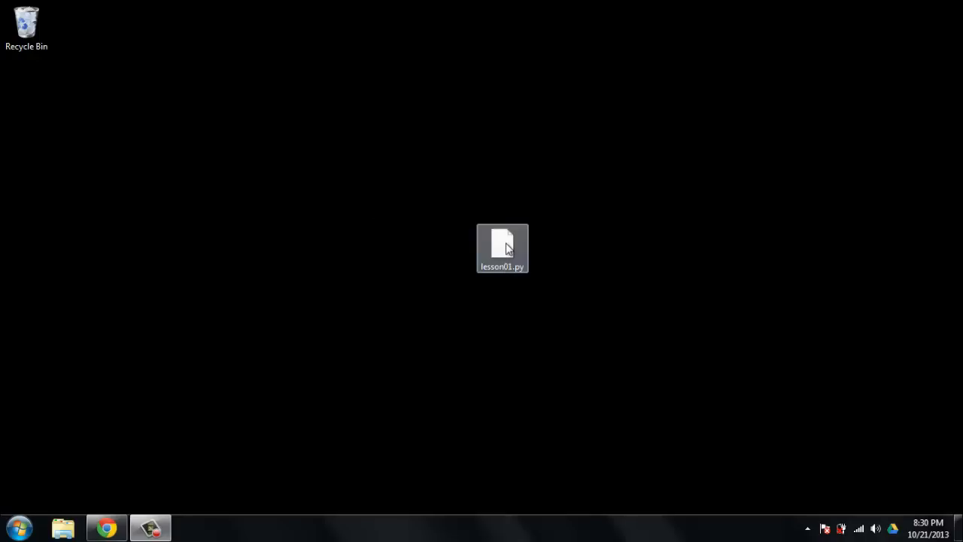
{"action": "double_click", "coordinate": [502, 248]}
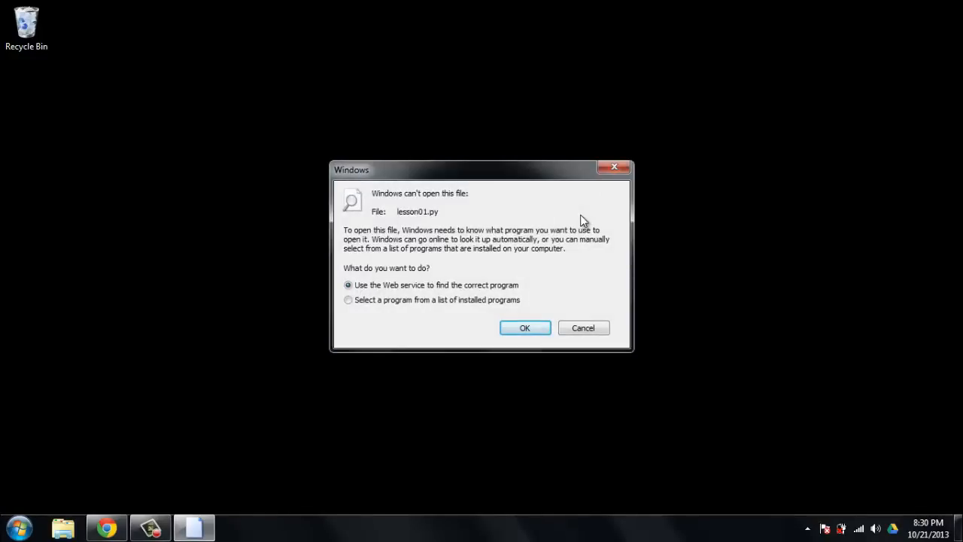
{"action": "mouse_move", "coordinate": [577, 283]}
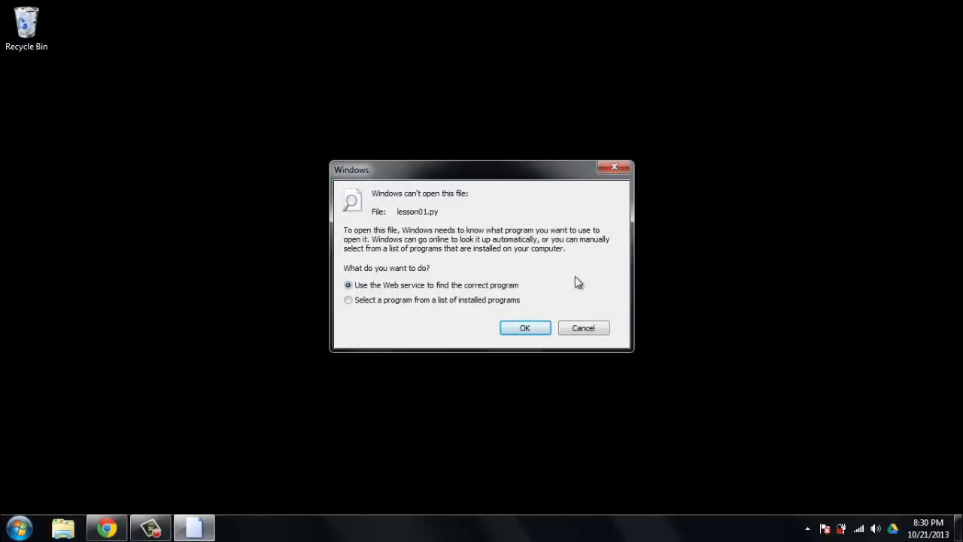
{"action": "left_click", "coordinate": [583, 328]}
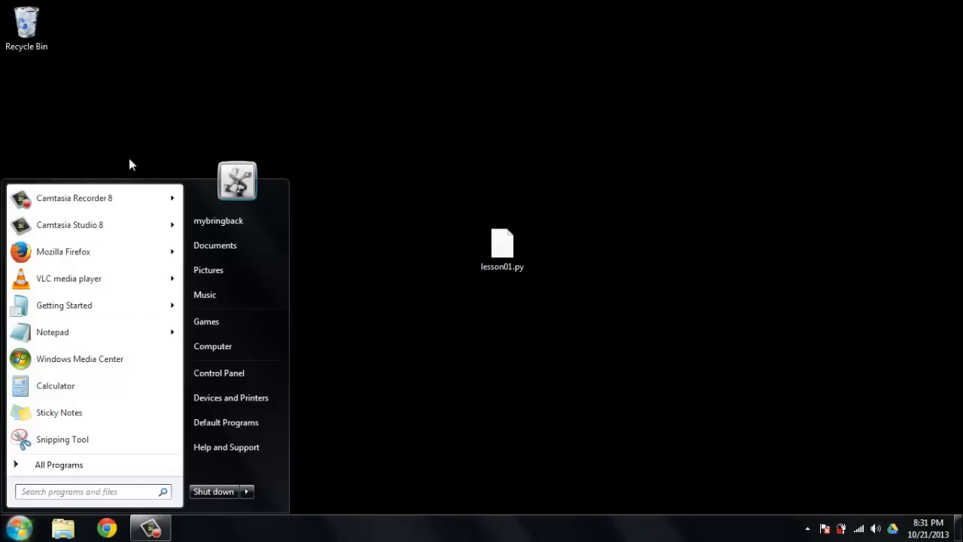
{"action": "left_click", "coordinate": [459, 194]}
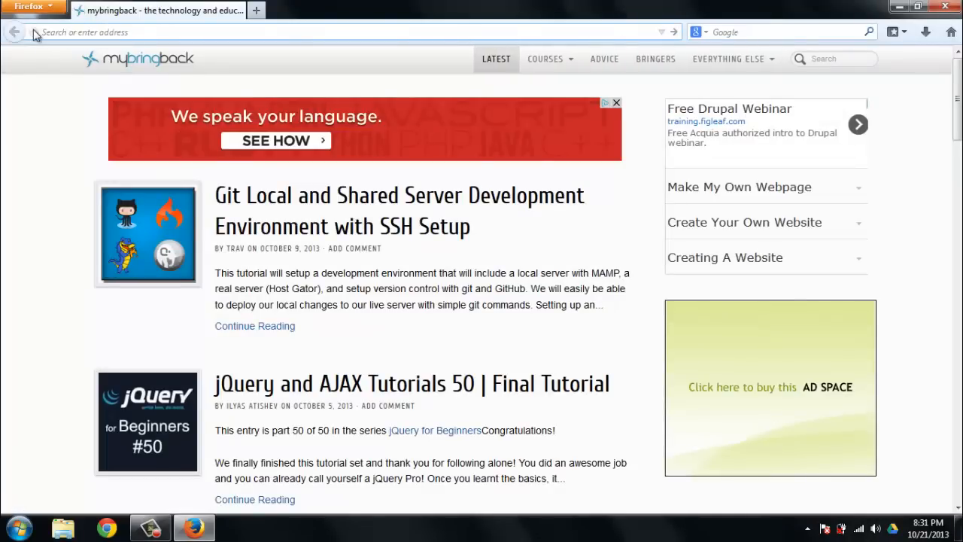
{"action": "type", "text": "www.python.org"}
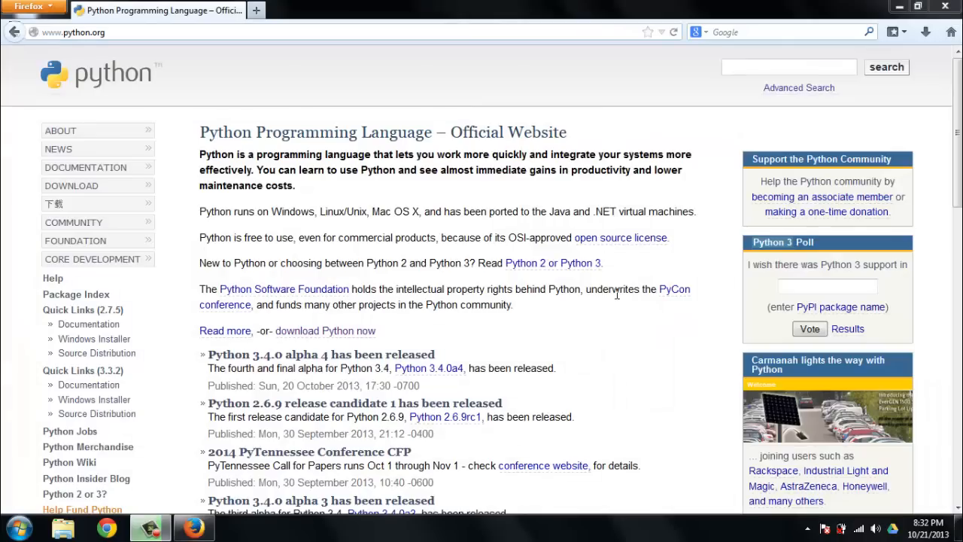
{"action": "mouse_move", "coordinate": [571, 286]}
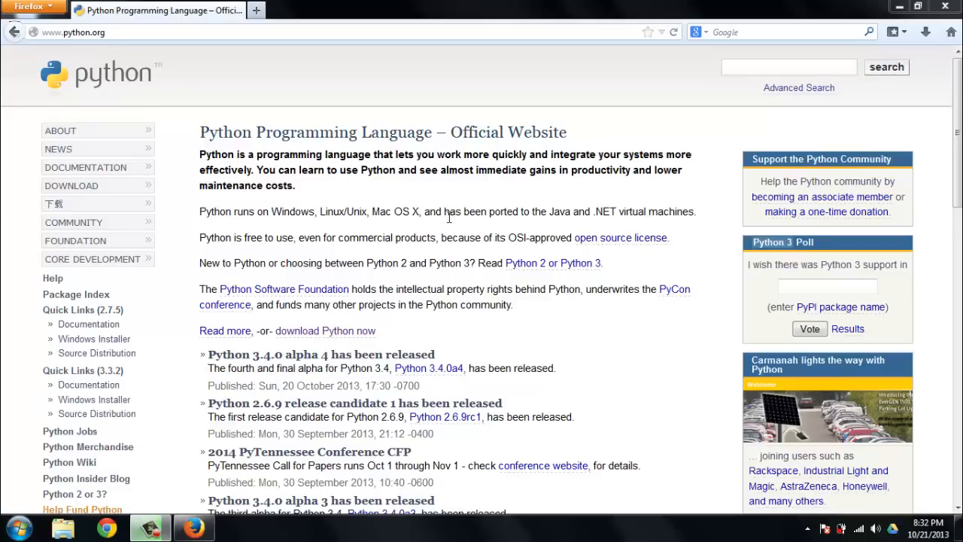
{"action": "mouse_move", "coordinate": [160, 205]}
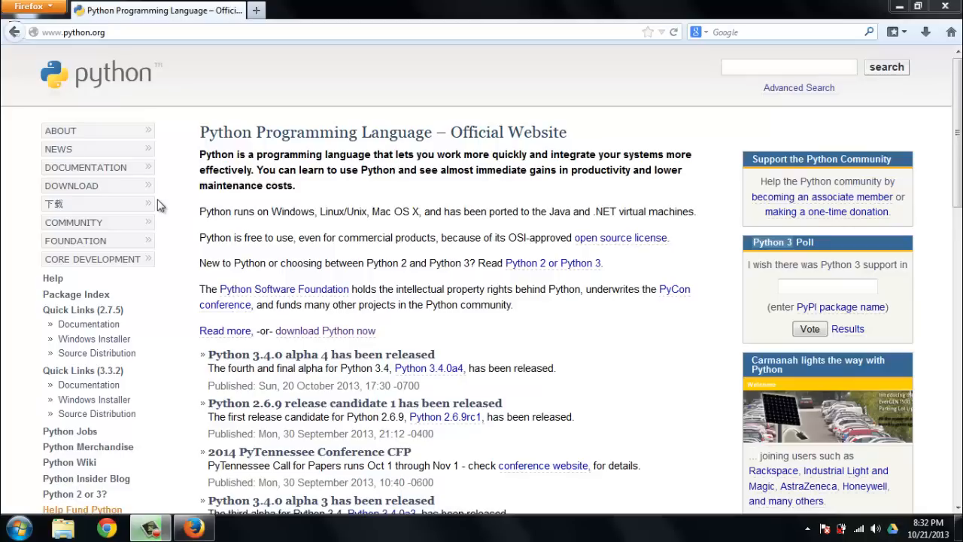
{"action": "mouse_move", "coordinate": [71, 186]}
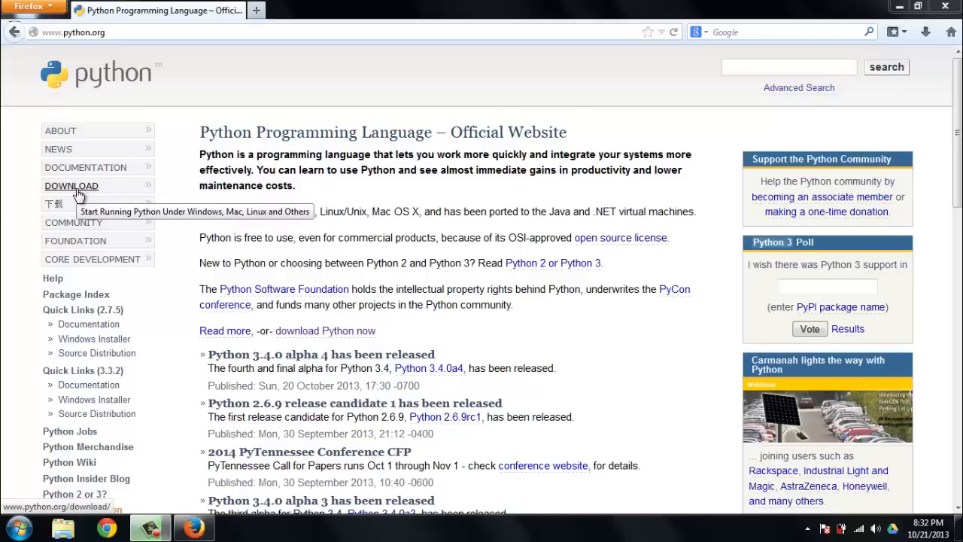
From the Download page, fetch the Python 2.7.5 Windows X86-64 installer.
{"action": "left_click", "coordinate": [70, 186]}
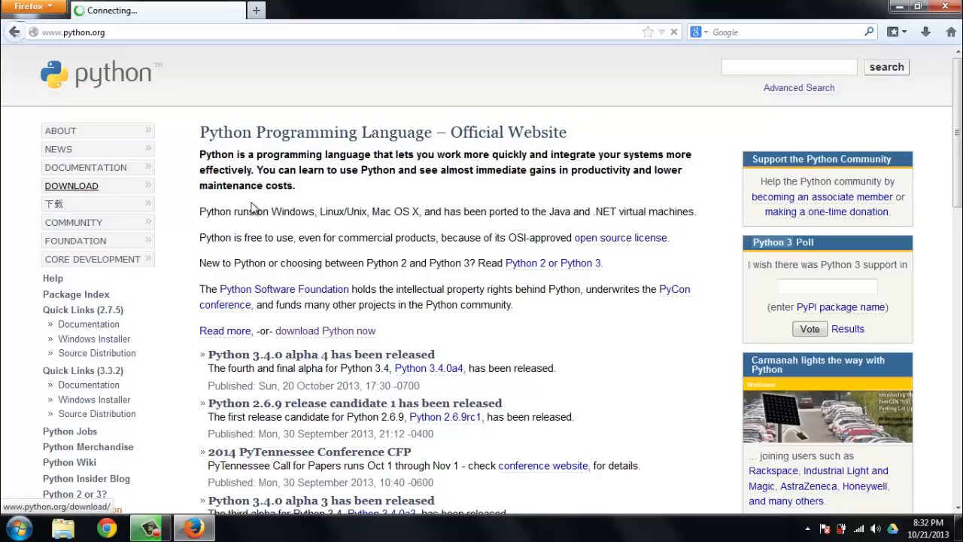
{"action": "left_click", "coordinate": [71, 185]}
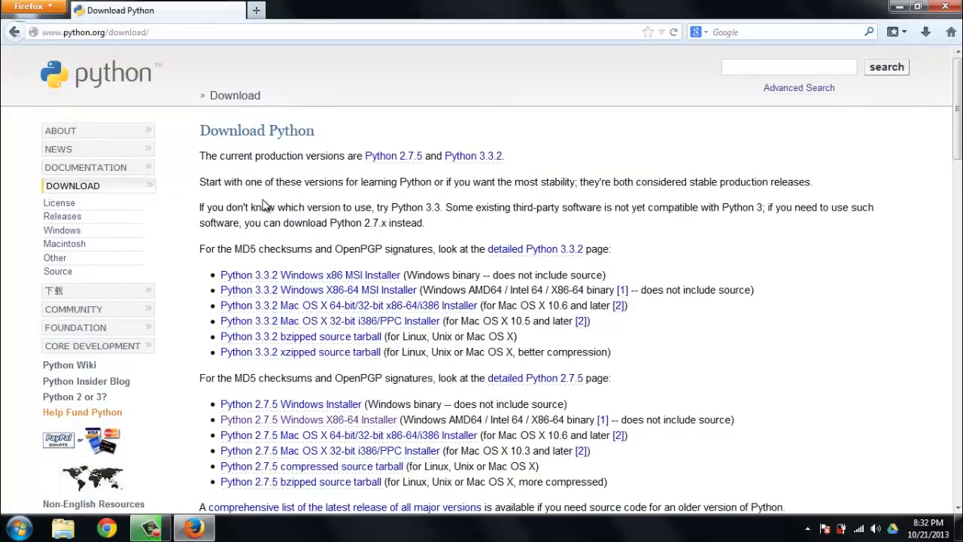
{"action": "scroll", "scroll_direction": "down", "scroll_amount": 3}
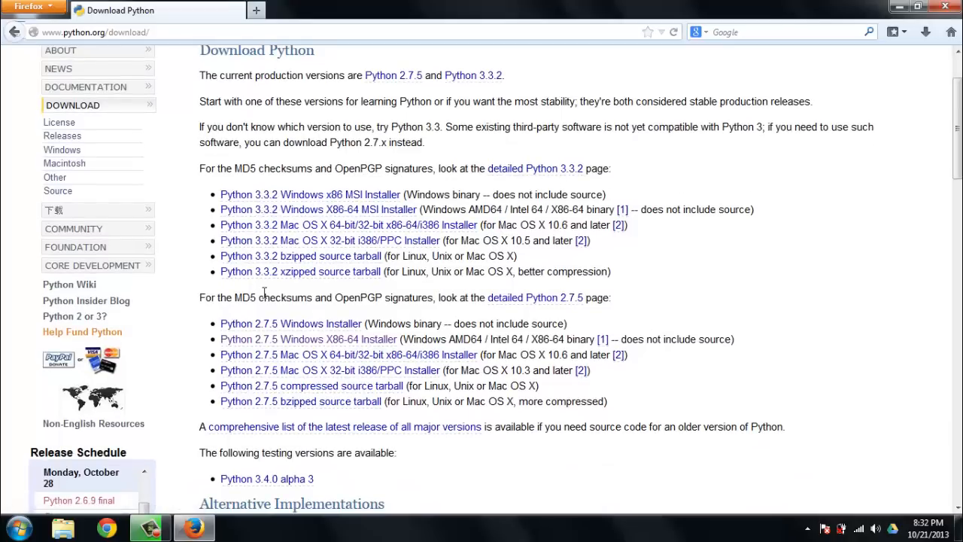
{"action": "mouse_move", "coordinate": [289, 346]}
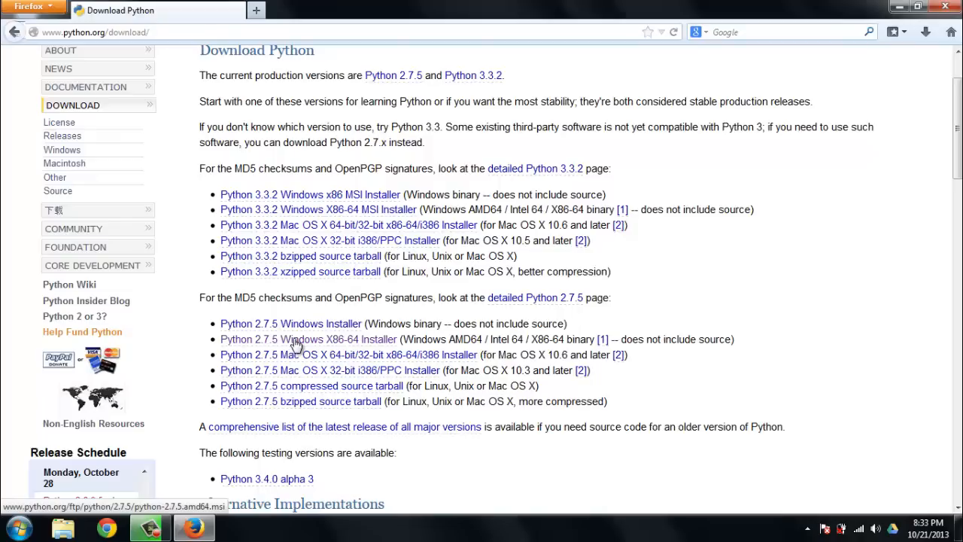
{"action": "left_click", "coordinate": [290, 323]}
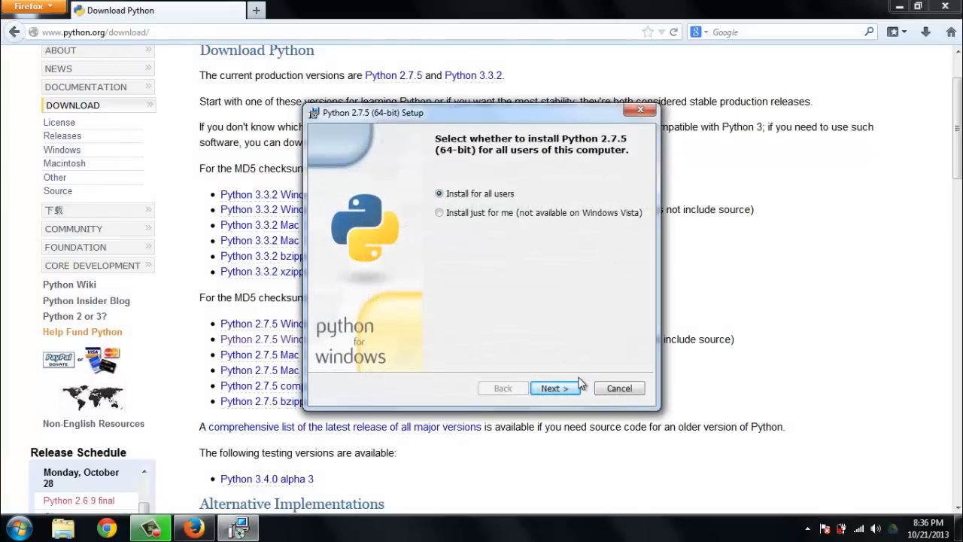
Install for all users into C:\Python27\ with default features and finish the wizard.
{"action": "left_click", "coordinate": [556, 389]}
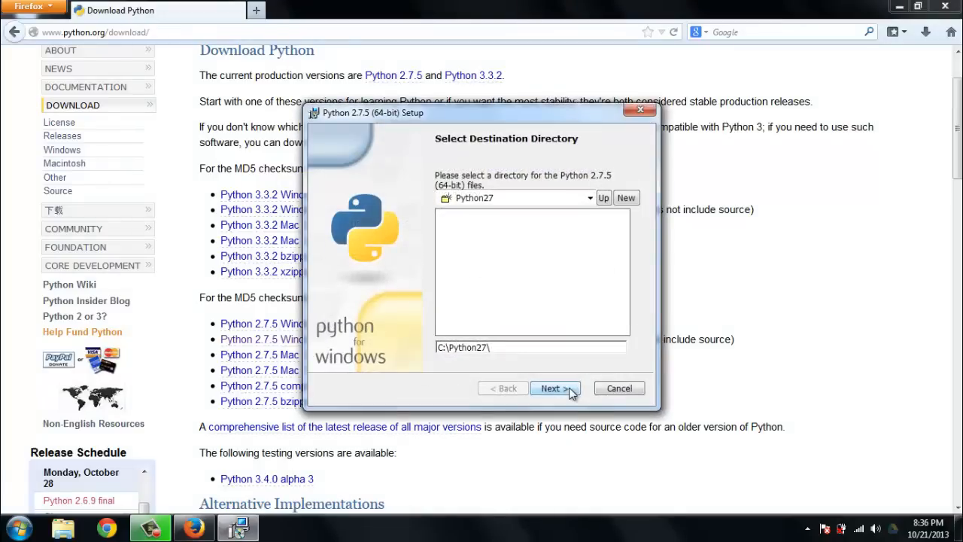
{"action": "left_click", "coordinate": [555, 389]}
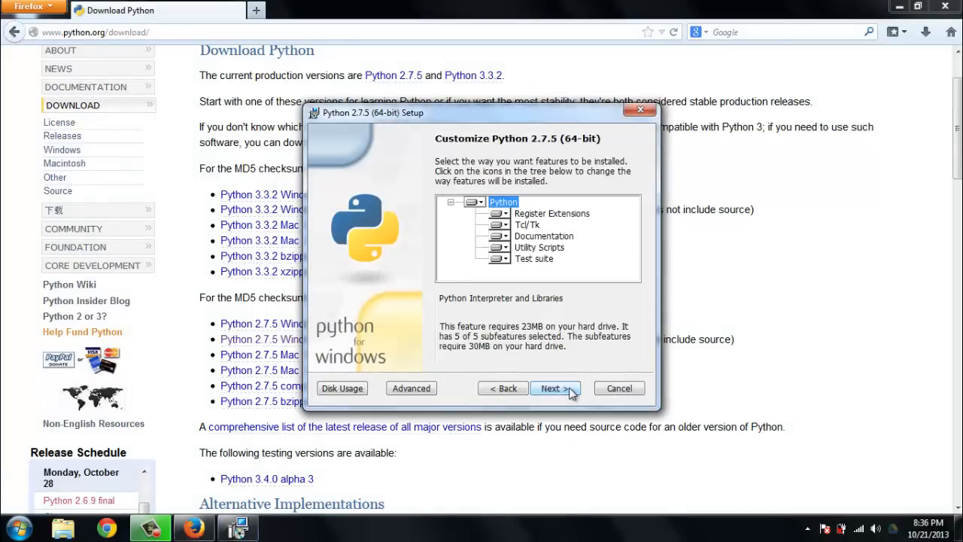
{"action": "left_click", "coordinate": [555, 389]}
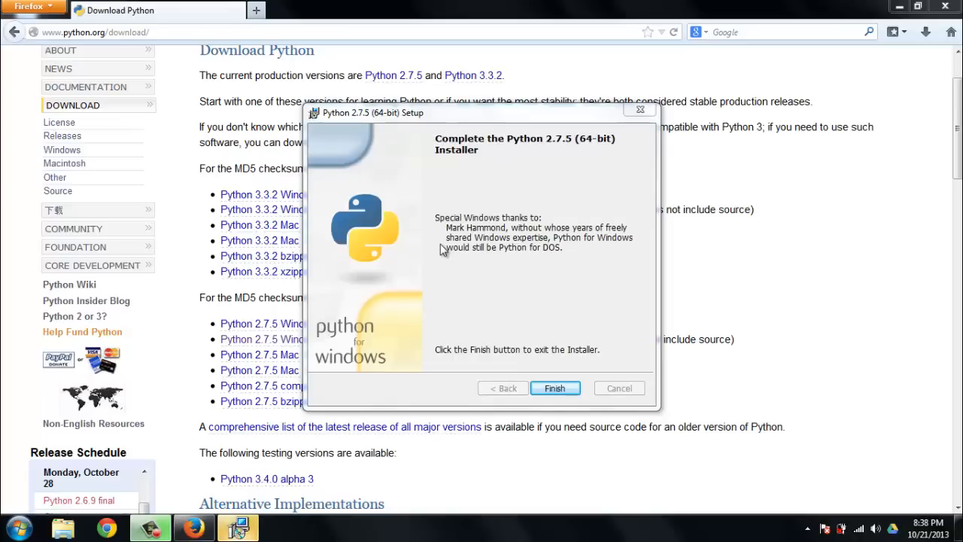
{"action": "left_click", "coordinate": [553, 388]}
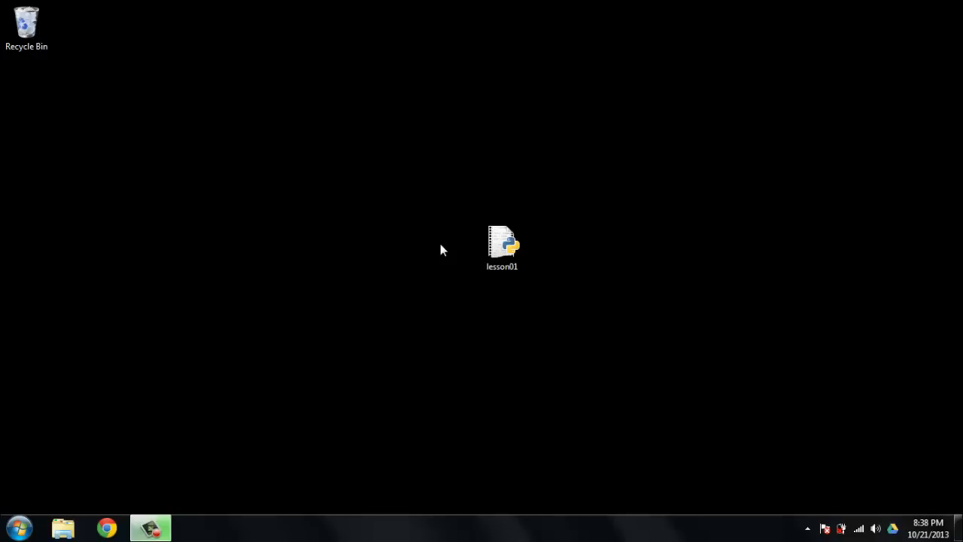
Run lesson01 from the desktop and press a key to show its second message.
{"action": "left_click", "coordinate": [503, 244]}
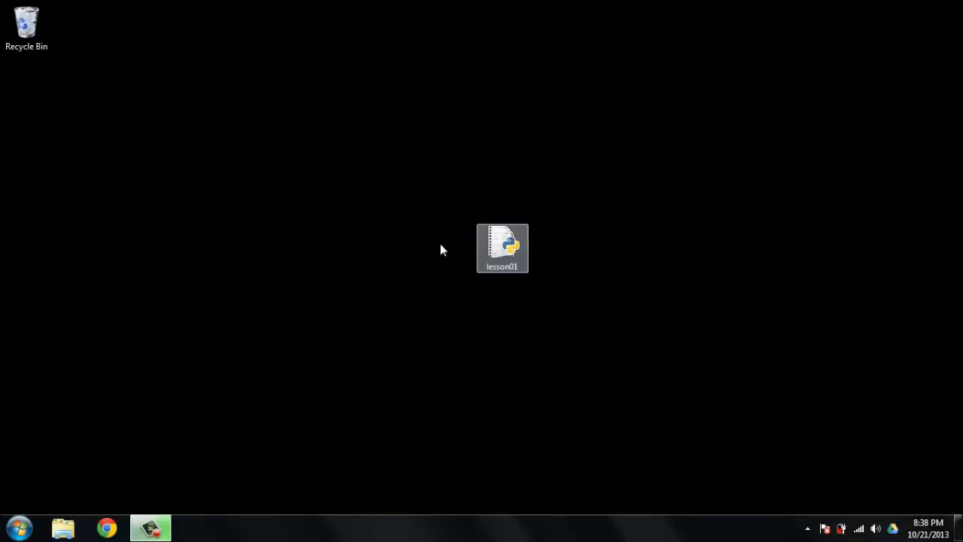
{"action": "double_click", "coordinate": [503, 248]}
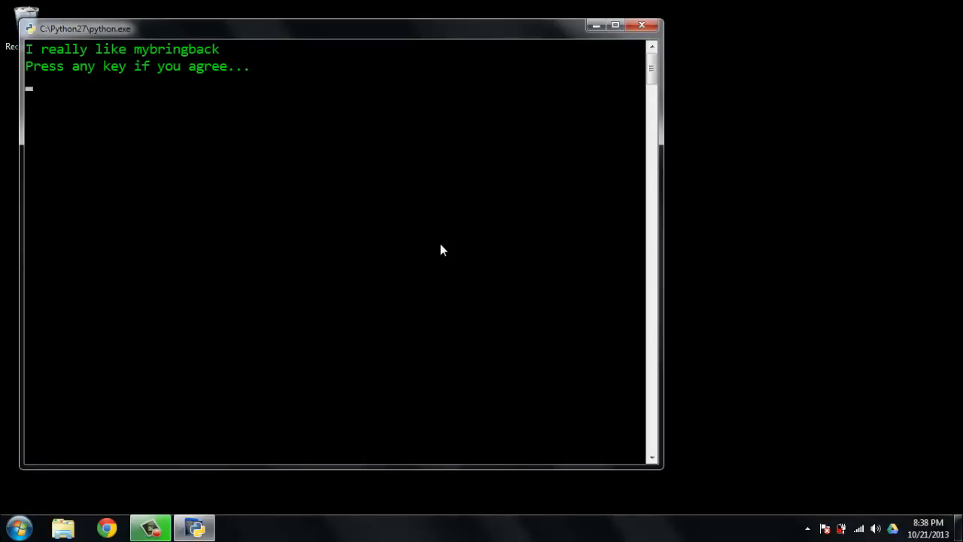
{"action": "key", "text": "space"}
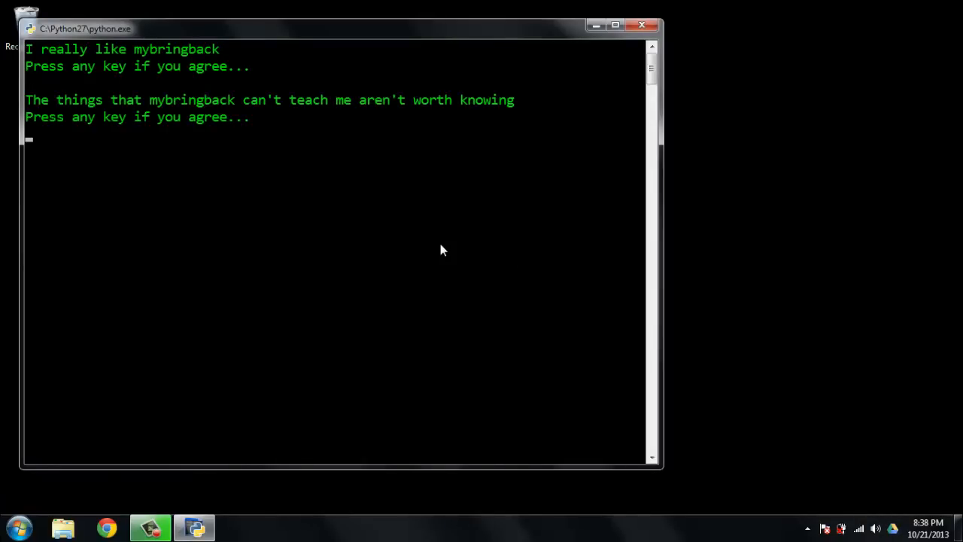